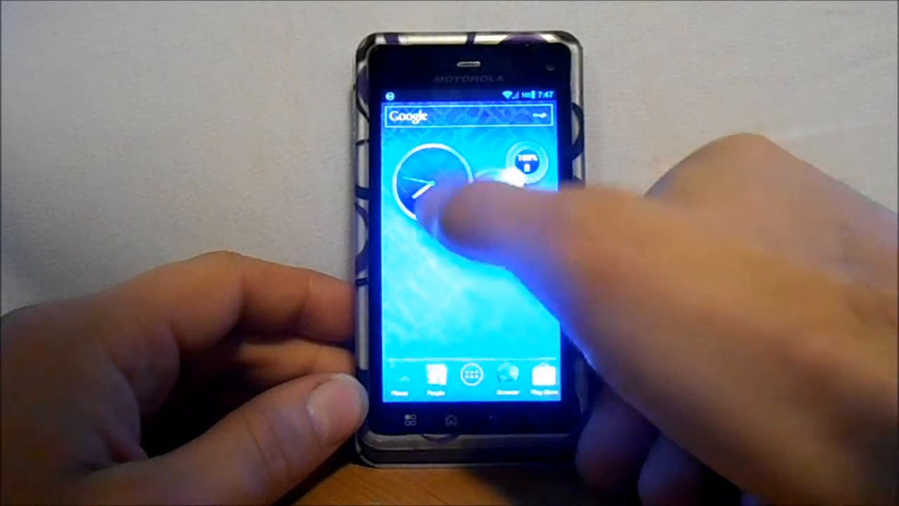
Step: Flip the Circle widget's clock and weather circles, then bring up the app drawer's Favorites page
{"action": "left_click", "coordinate": [435, 182]}
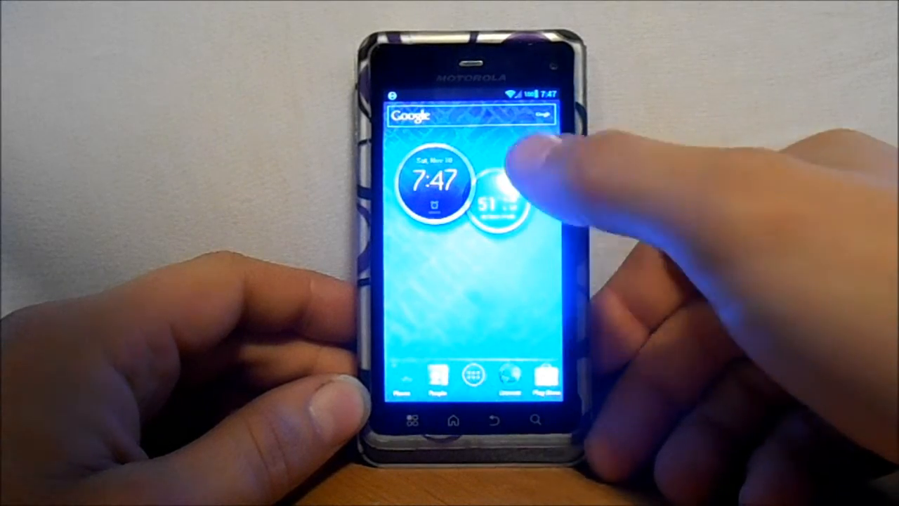
{"action": "left_click", "coordinate": [498, 194]}
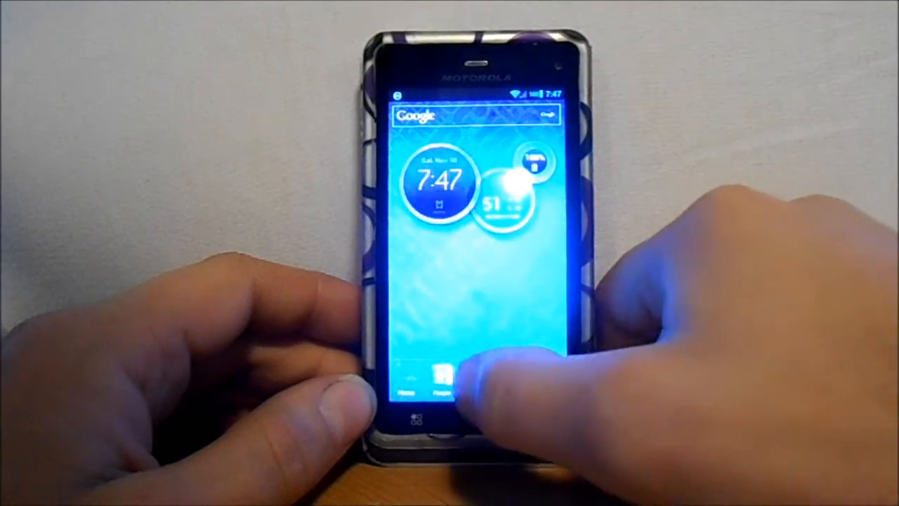
{"action": "left_click", "coordinate": [438, 379]}
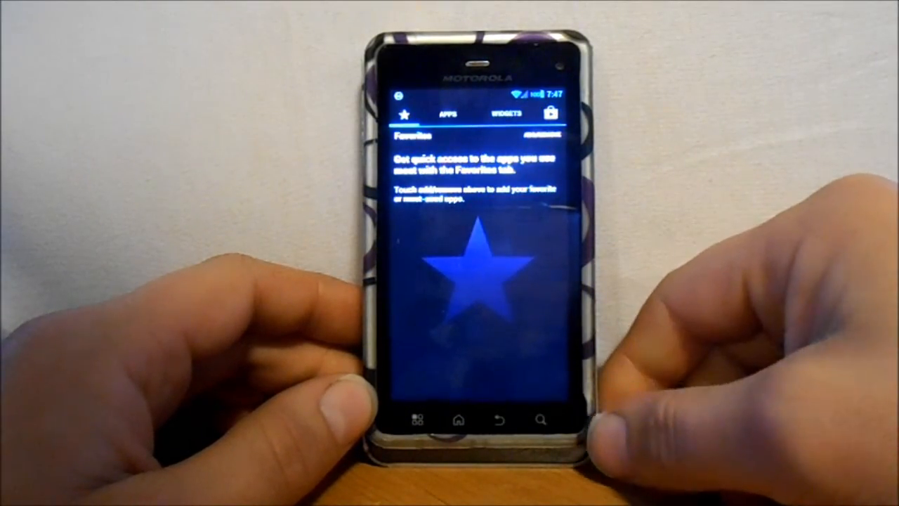
Step: Leave the app drawer and land back on the home screen with the Circle widget and dock
{"action": "left_click", "coordinate": [447, 114]}
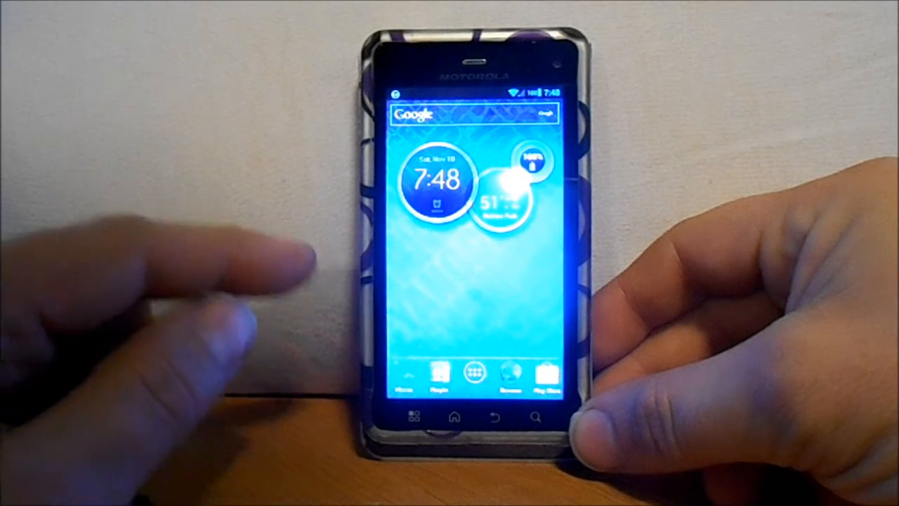
{"action": "mouse_move", "coordinate": [210, 267]}
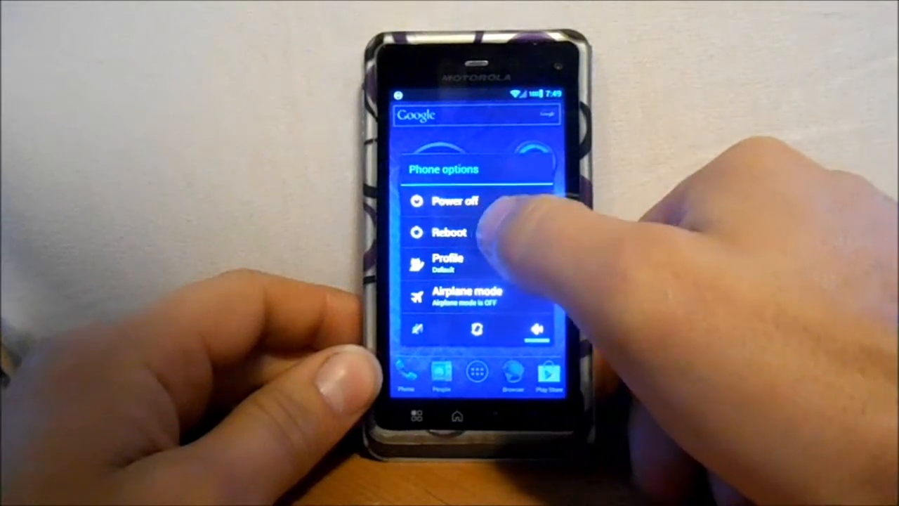
Step: Reboot the phone into Recovery from the Reboot phone dialog, reaching the Safestrap menu
{"action": "left_click", "coordinate": [450, 233]}
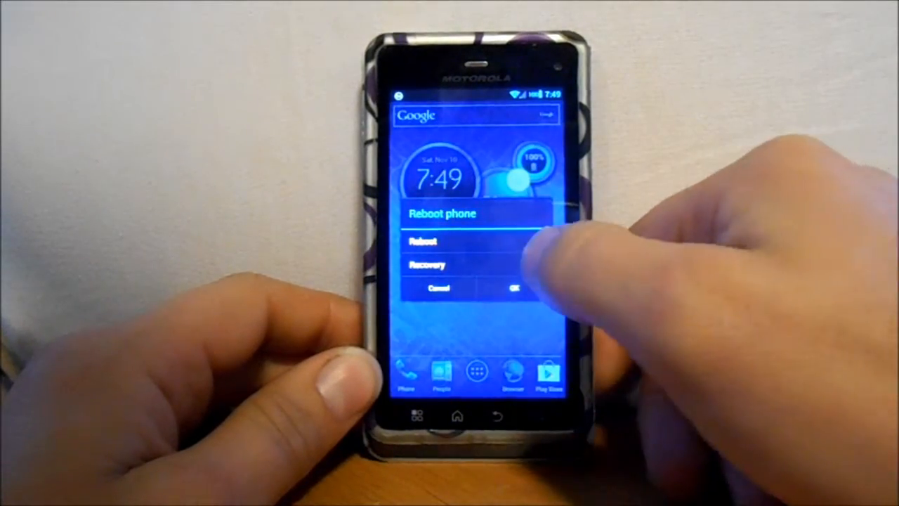
{"action": "left_click", "coordinate": [513, 288]}
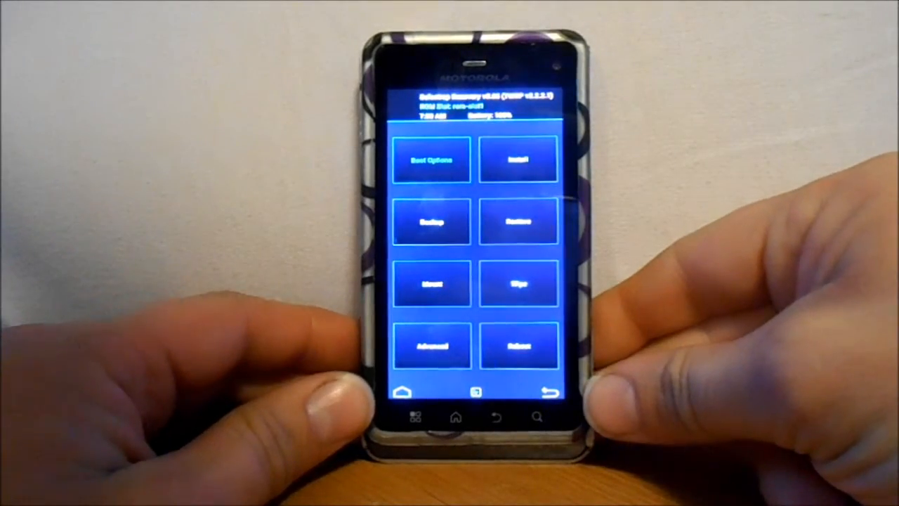
Step: Start Install in Safestrap/TWRP to flash the Razr M launcher zip from storage
{"action": "left_click", "coordinate": [432, 221]}
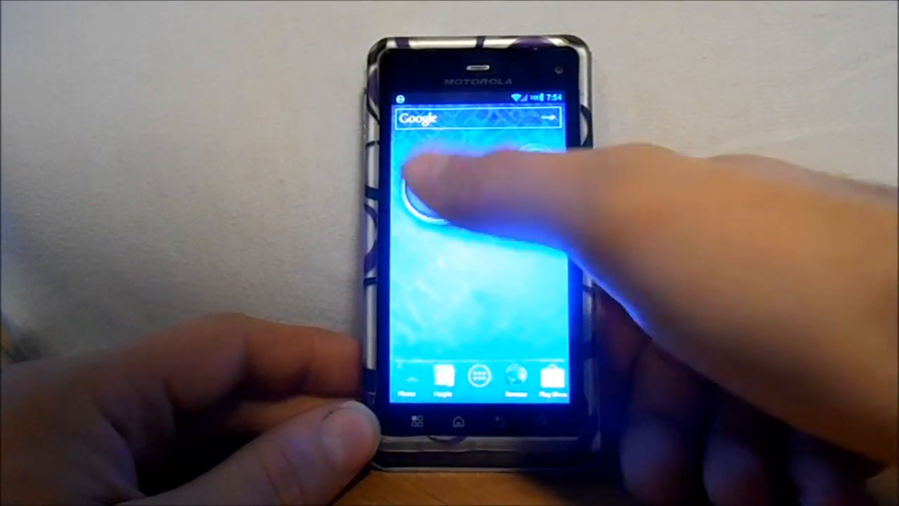
Step: Flip the Circle widget's circles to their alternate view and back to confirm they work
{"action": "left_click", "coordinate": [450, 197]}
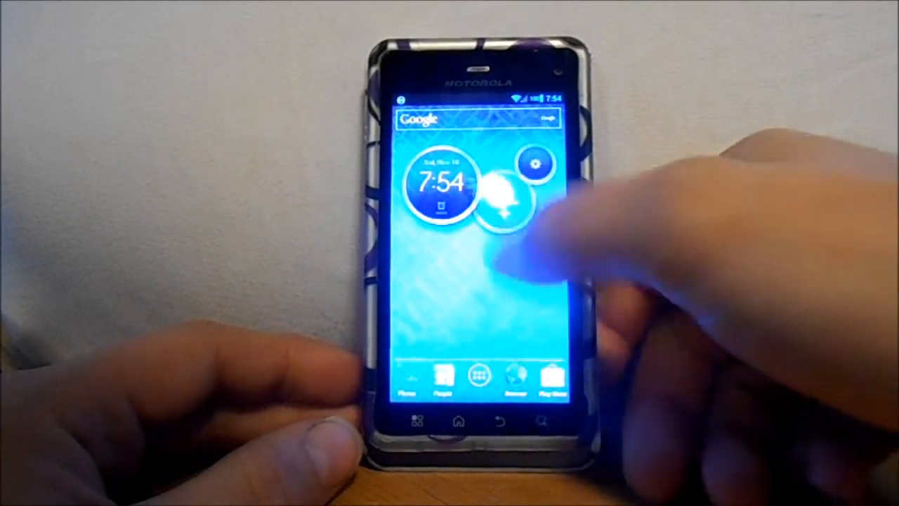
{"action": "left_click", "coordinate": [503, 199]}
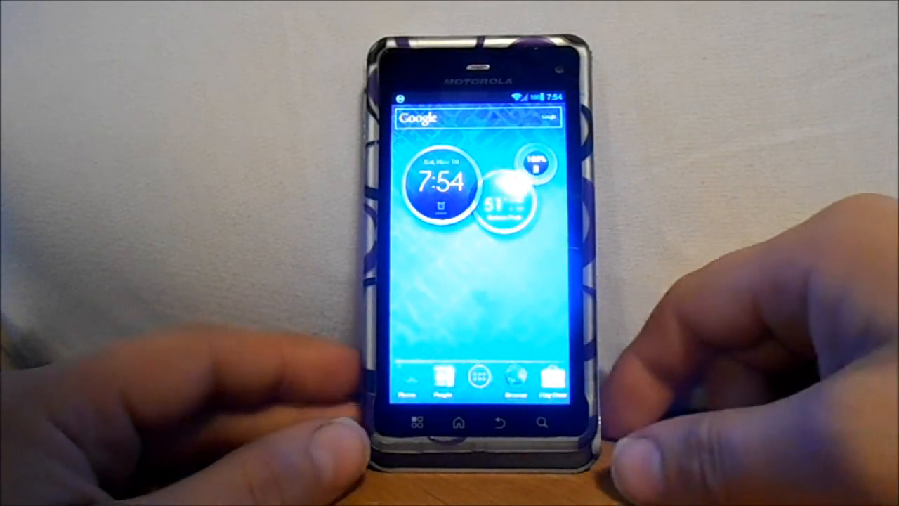